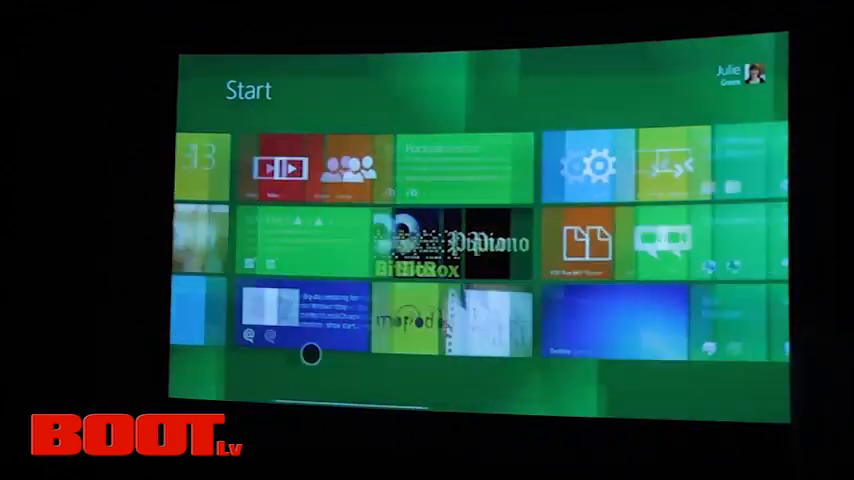
Step: Name the game tile group "games" and save it
{"action": "scroll", "scroll_direction": "right", "scroll_amount": 3}
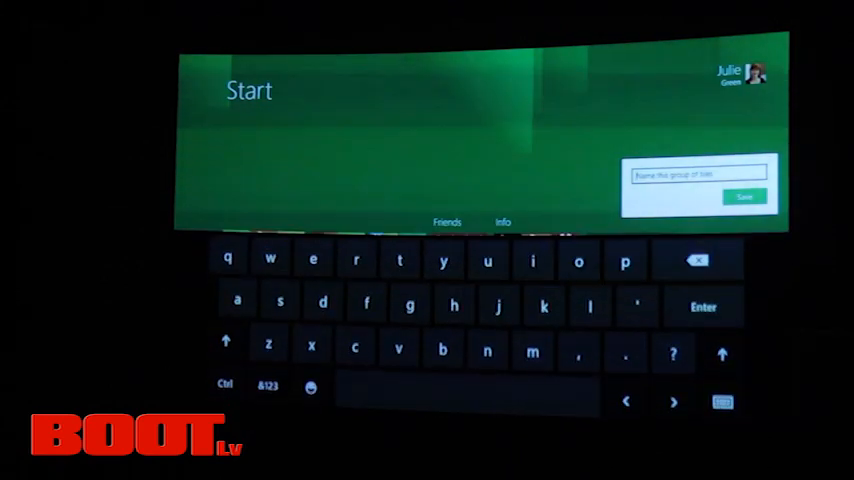
{"action": "left_click", "coordinate": [236, 296]}
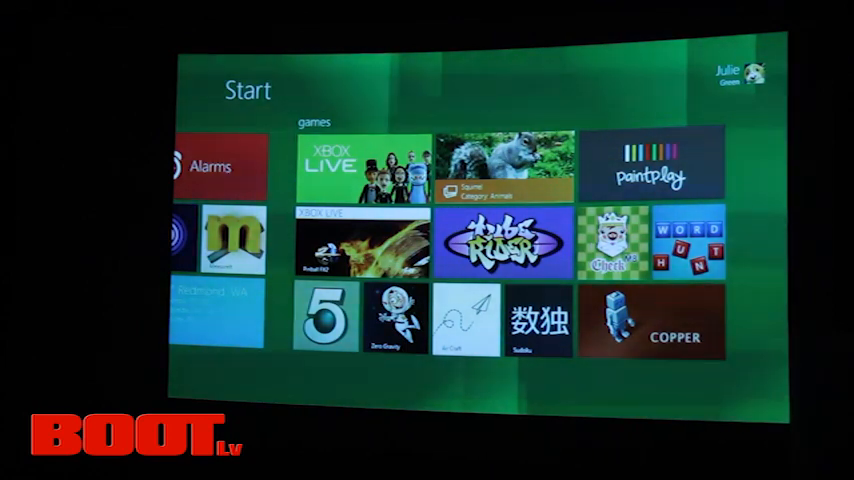
Step: Launch Word Hunt from the games group on the Start screen
{"action": "left_click", "coordinate": [688, 244]}
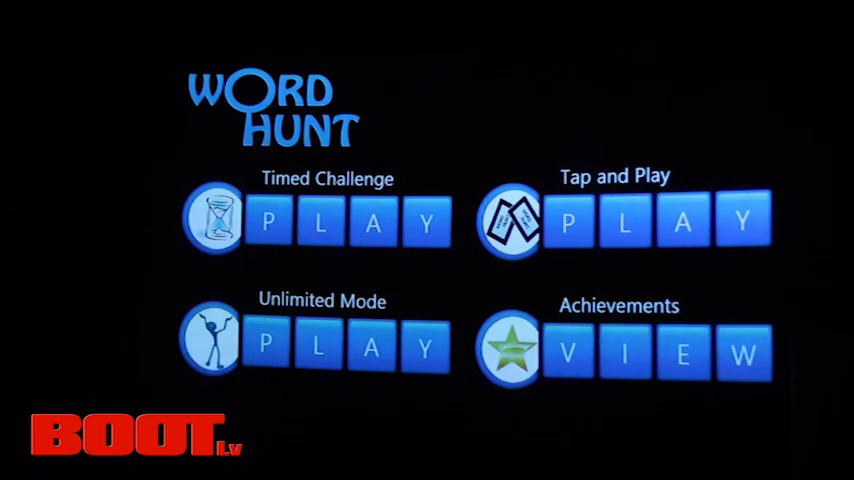
Step: Start a Timed Challenge game from the Word Hunt menu
{"action": "left_click", "coordinate": [340, 220]}
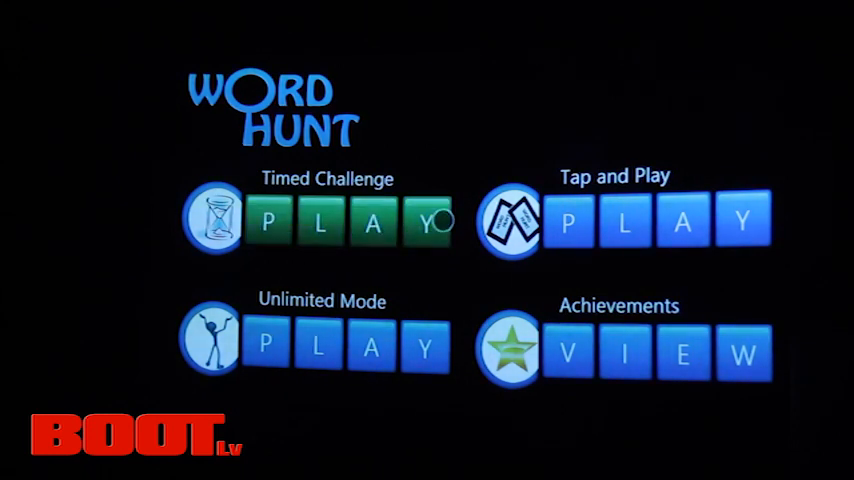
{"action": "left_click", "coordinate": [356, 220]}
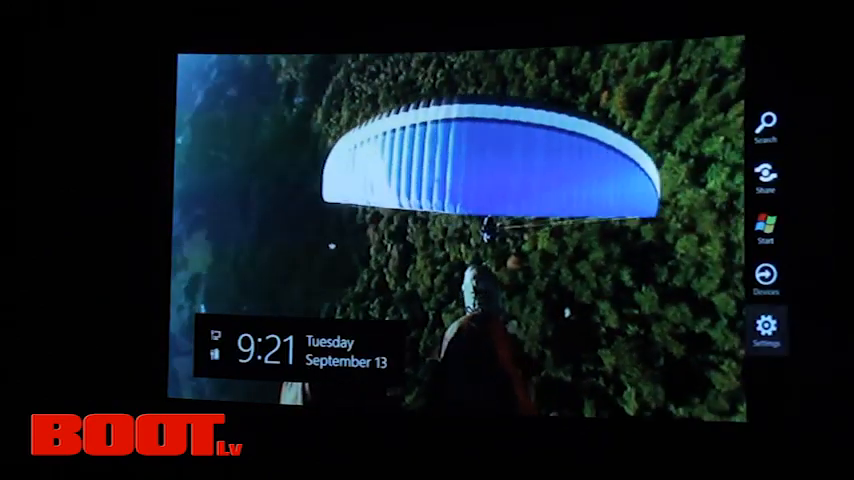
Step: Bring up the charms bar over the lock screen photo
{"action": "left_click", "coordinate": [768, 330]}
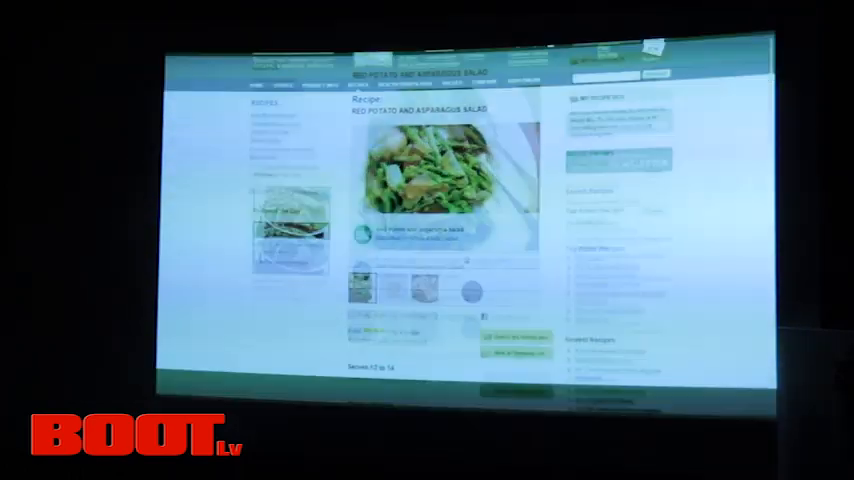
{"action": "scroll", "scroll_direction": "down", "scroll_amount": 3}
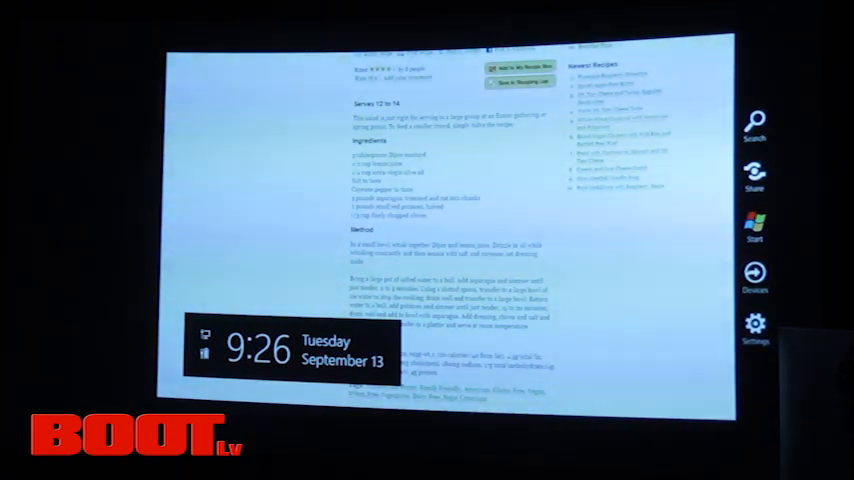
Step: Share the open asparagus salad recipe to FriendSend, snapped beside Internet Explorer
{"action": "left_click", "coordinate": [754, 188]}
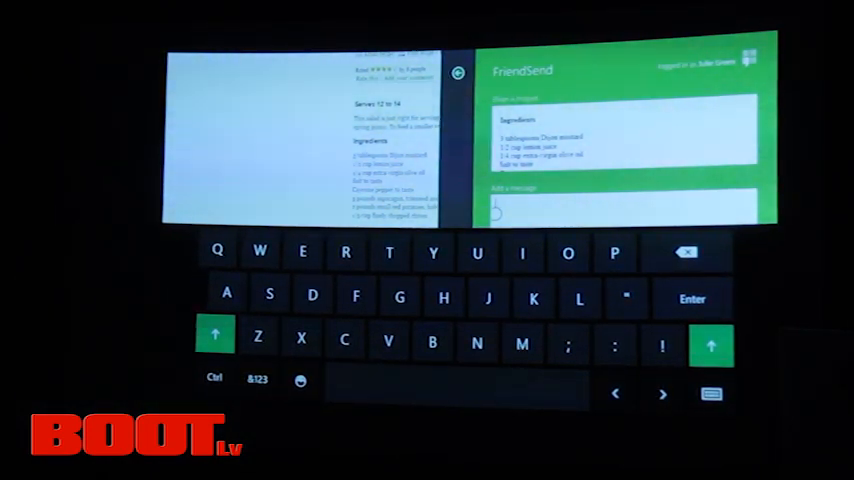
Step: Add a short note, choose Alice as recipient and send the recipe ingredients
{"action": "left_click", "coordinate": [476, 344]}
{"action": "type", "text": "Nice recipe sista"}
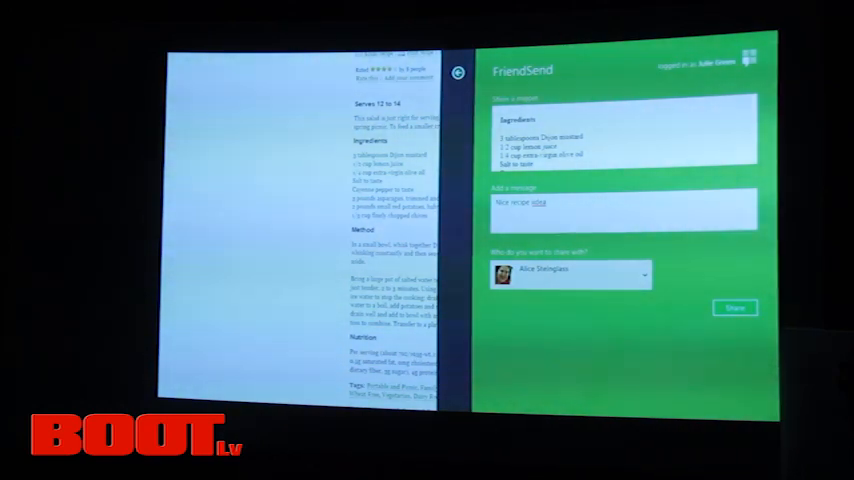
{"action": "left_click", "coordinate": [736, 308]}
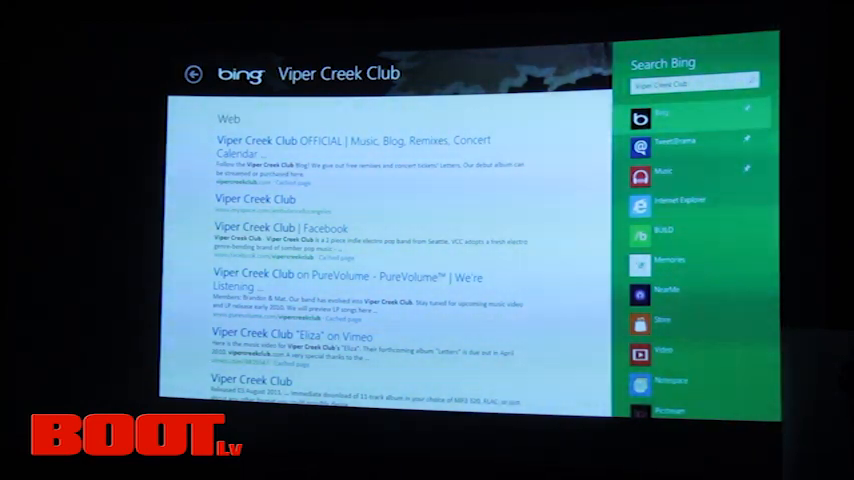
Step: Run the Viper Creek Club search in Music and Tweet@rama, showing matching People
{"action": "left_click", "coordinate": [664, 168]}
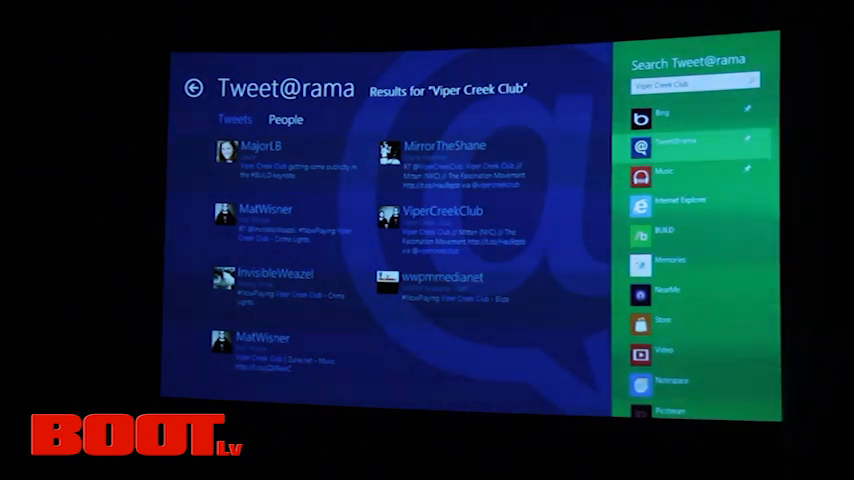
Step: Return to the Tweet@rama home timeline and begin composing a new tweet
{"action": "left_click", "coordinate": [196, 88]}
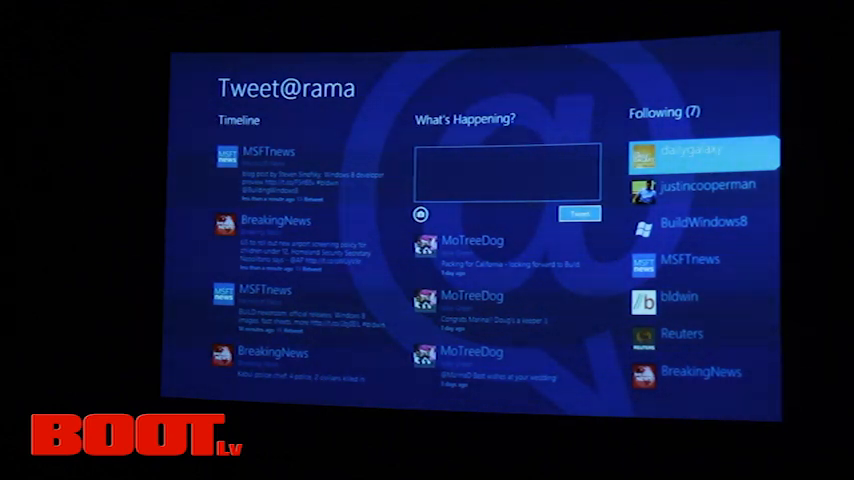
{"action": "left_click", "coordinate": [504, 170]}
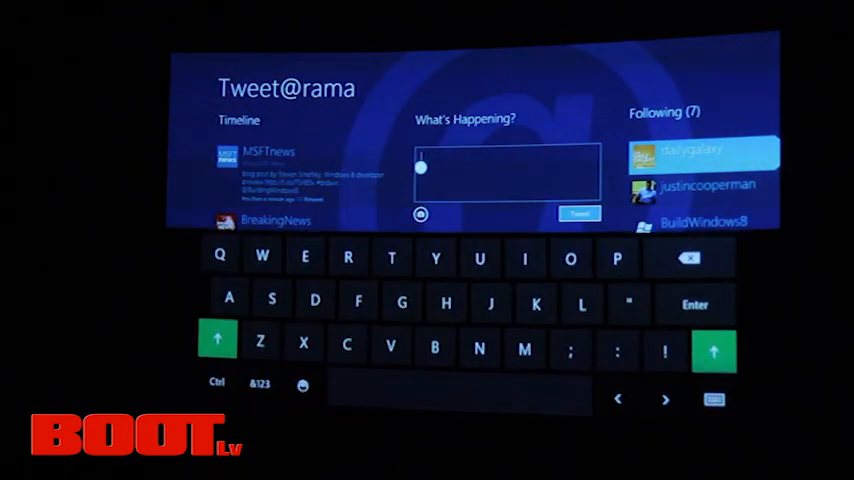